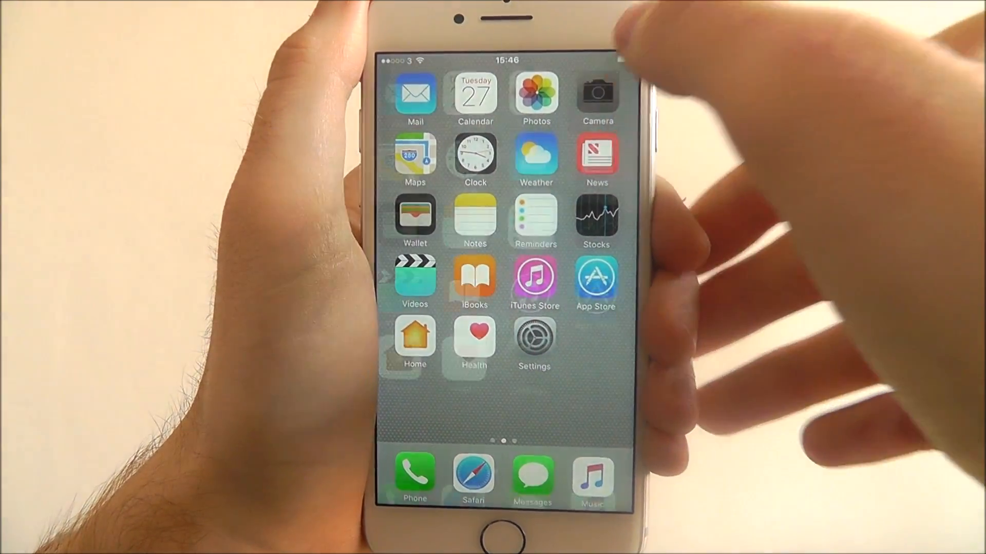
Launch the Camera app from the home screen into photo mode
left_click(596, 93)
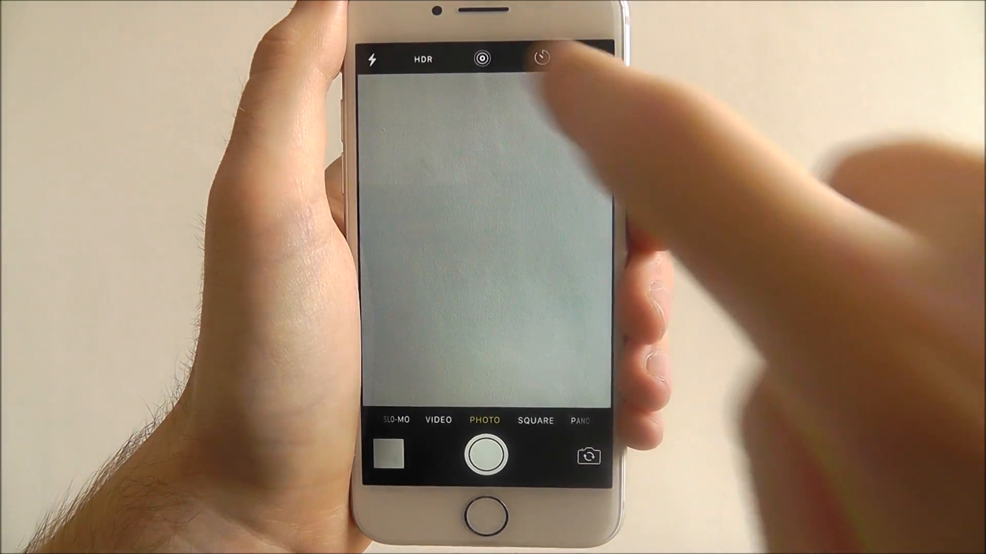
Switch Live Photos on so the icon turns yellow and LIVE shows
left_click(480, 57)
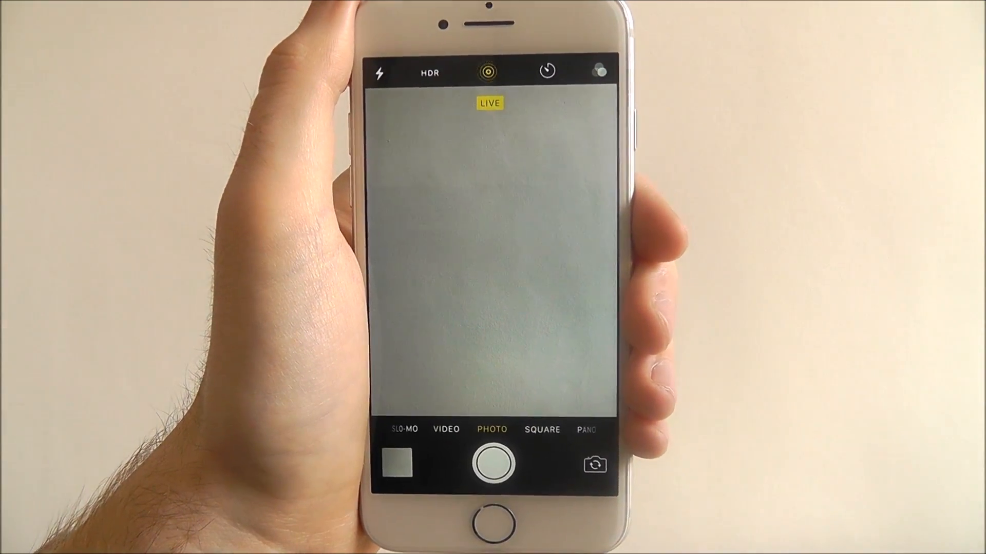
left_click(484, 72)
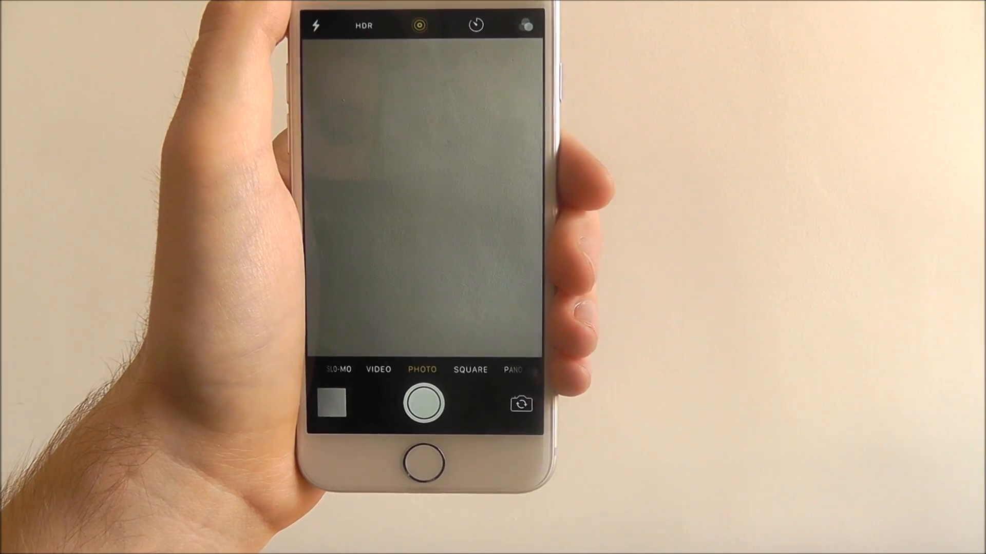
Capture a Live Photo with the shutter, preview it, and return to the viewfinder
left_click(424, 405)
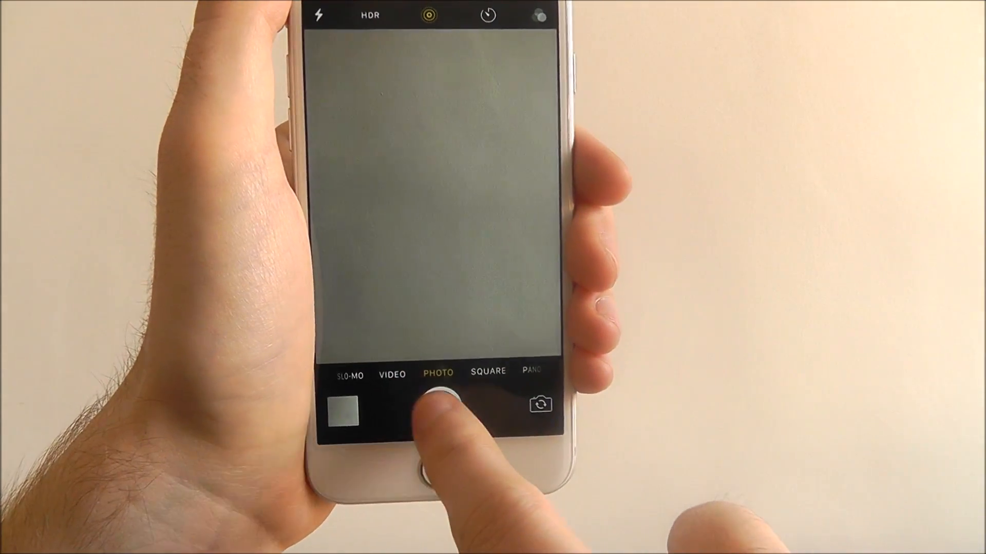
left_click(431, 405)
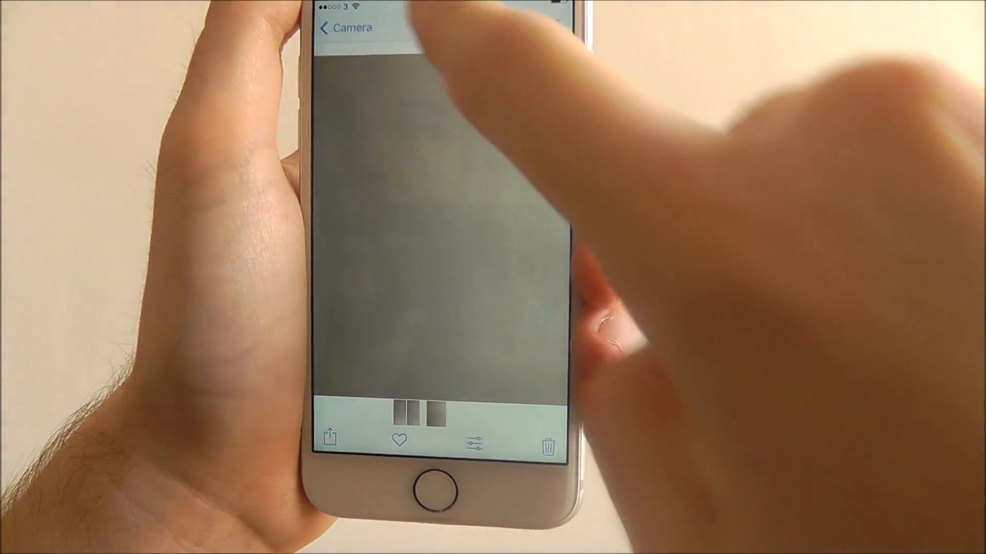
left_click(345, 28)
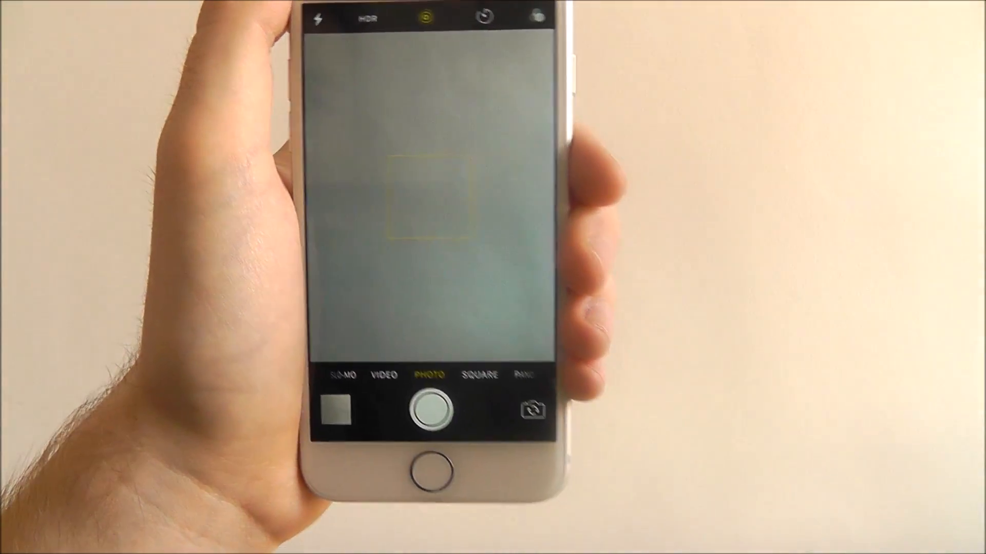